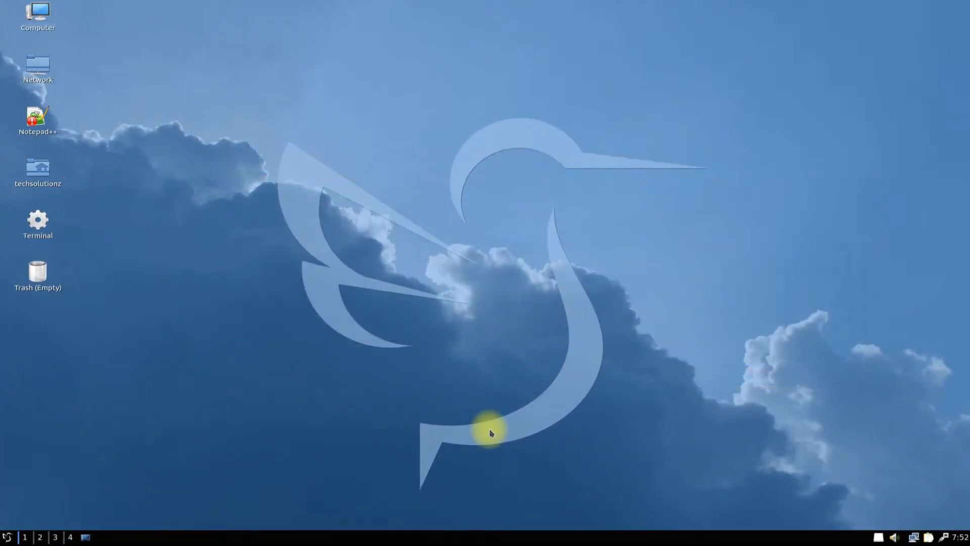
mouse_move(378, 277)
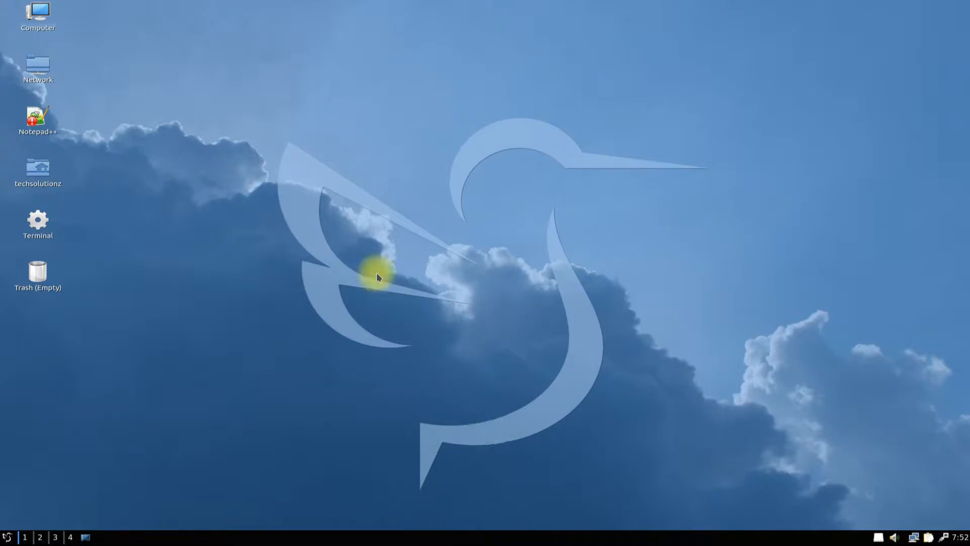
mouse_move(270, 71)
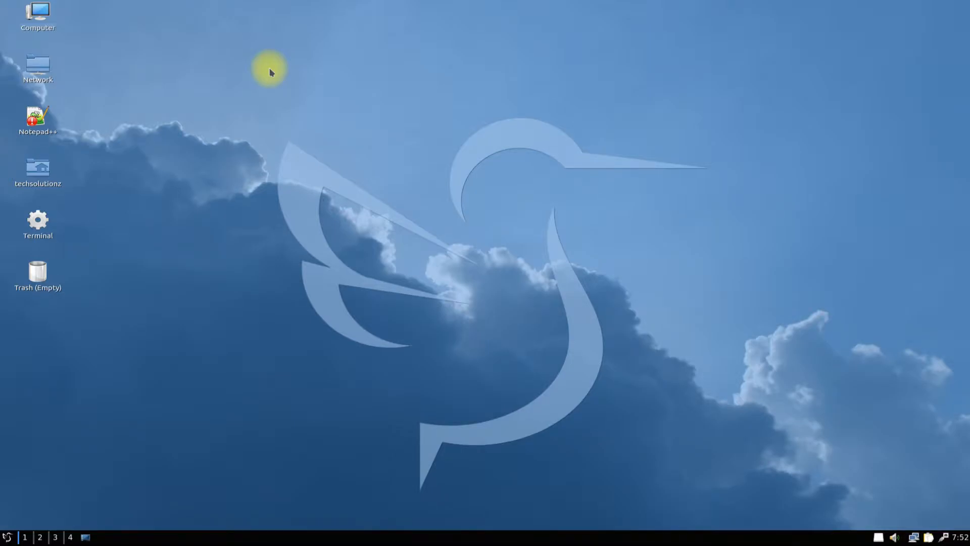
mouse_move(275, 80)
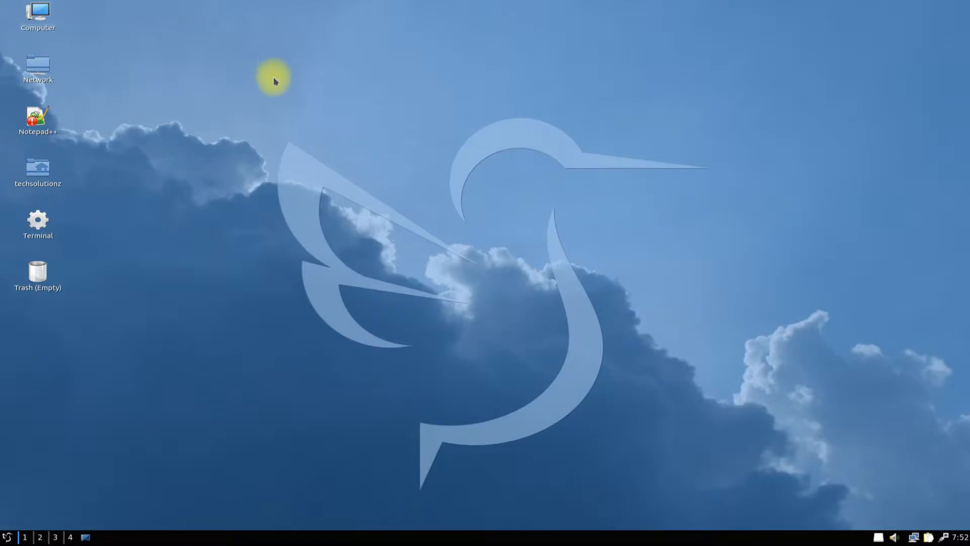
- Launch QTerminal from the Start menu and change into the Desktop folder
left_click(8, 537)
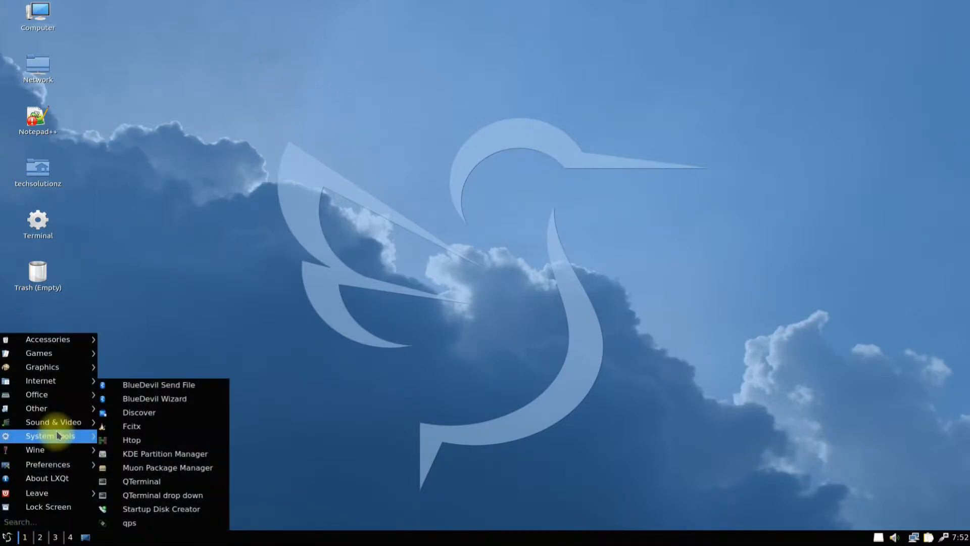
left_click(141, 481)
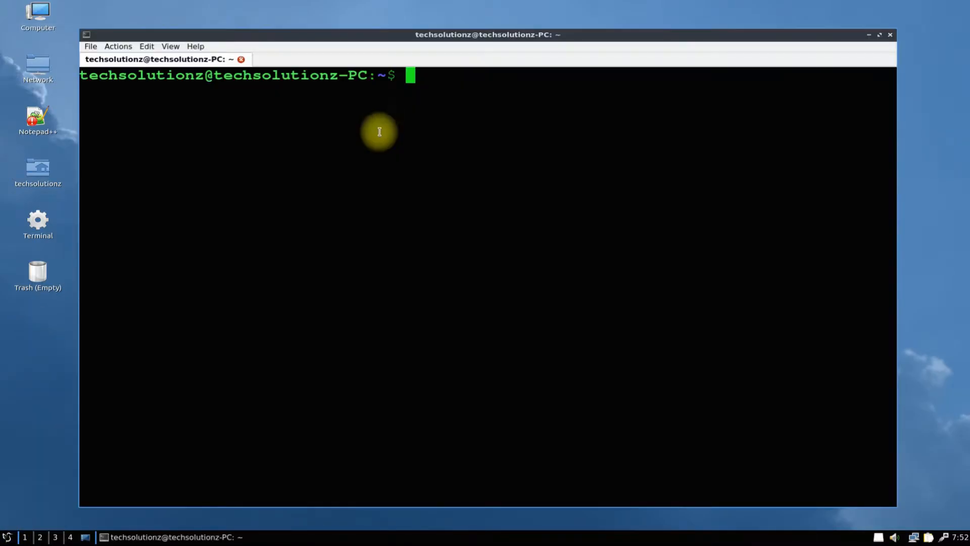
type("cd D")
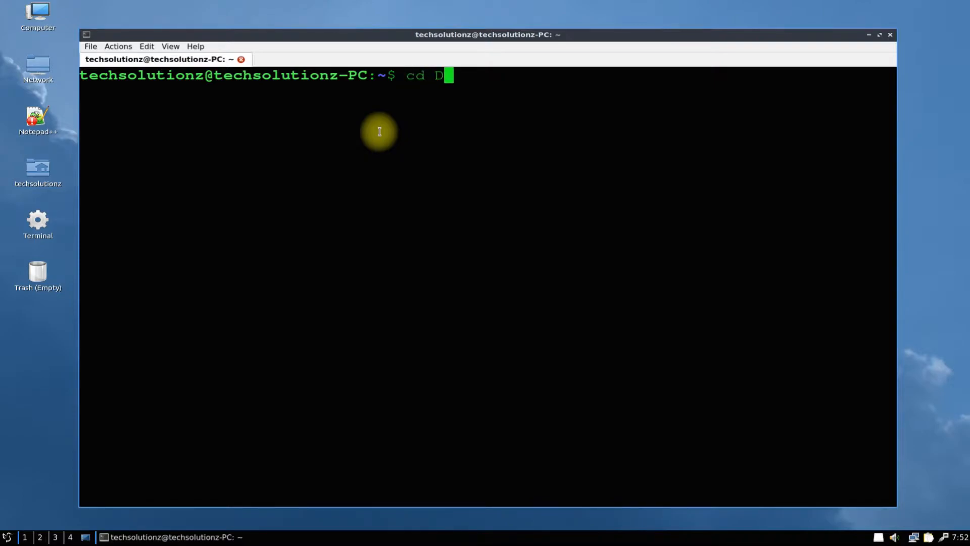
key("Return")
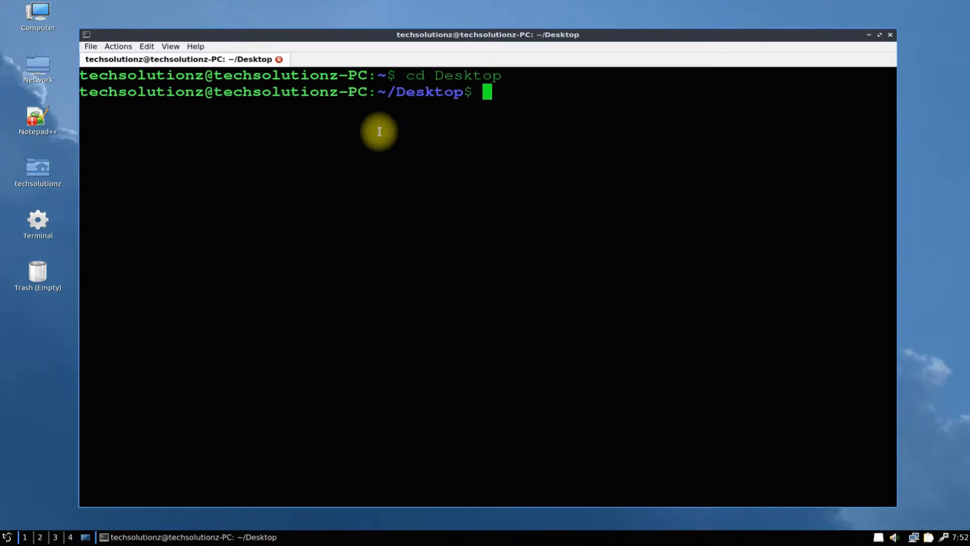
- Download google-chrome-stable_current_amd64.deb from dl.google.com with wget
type("wget")
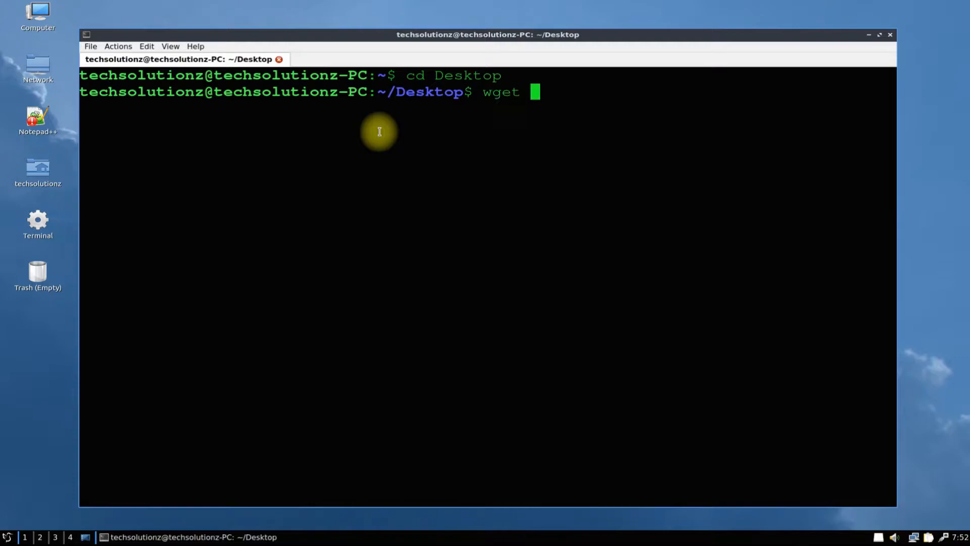
type("https")
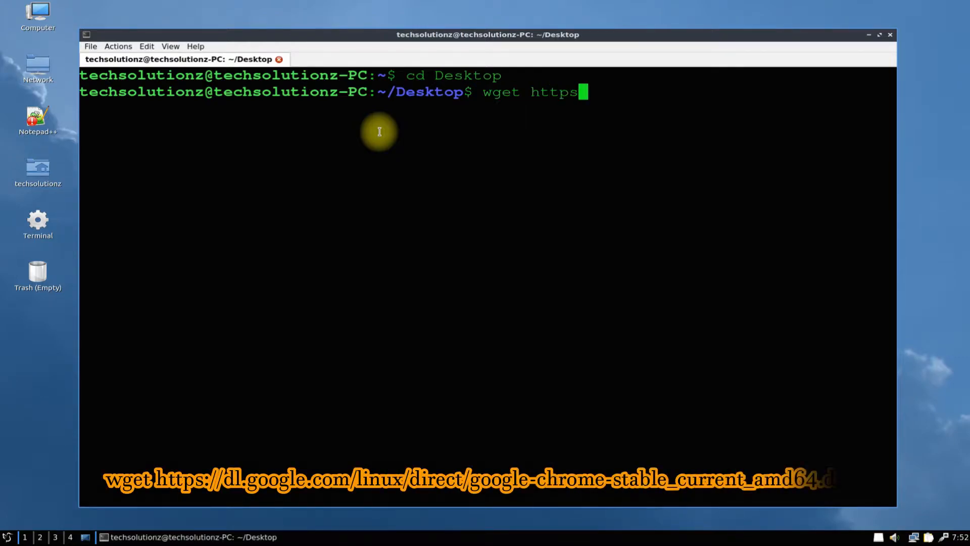
type("://dl.googl")
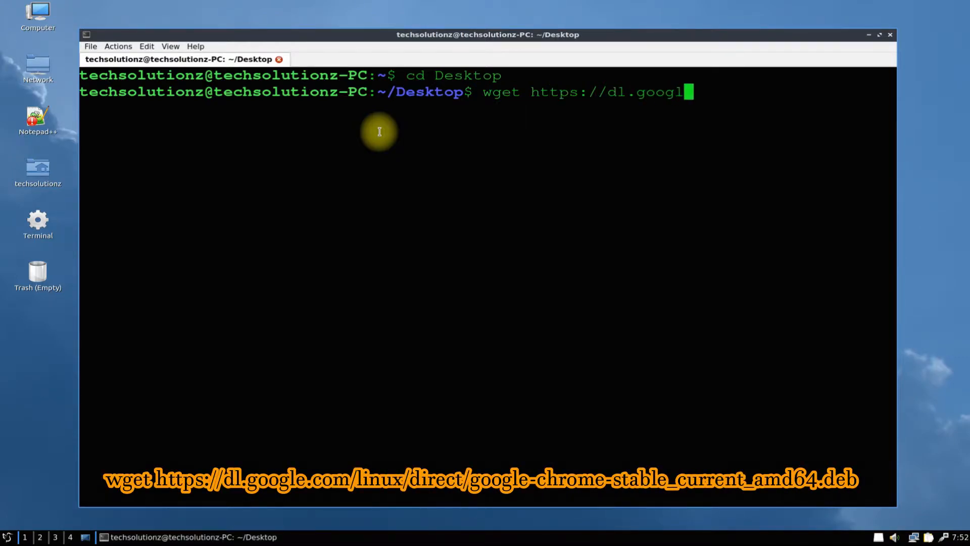
type("e.com")
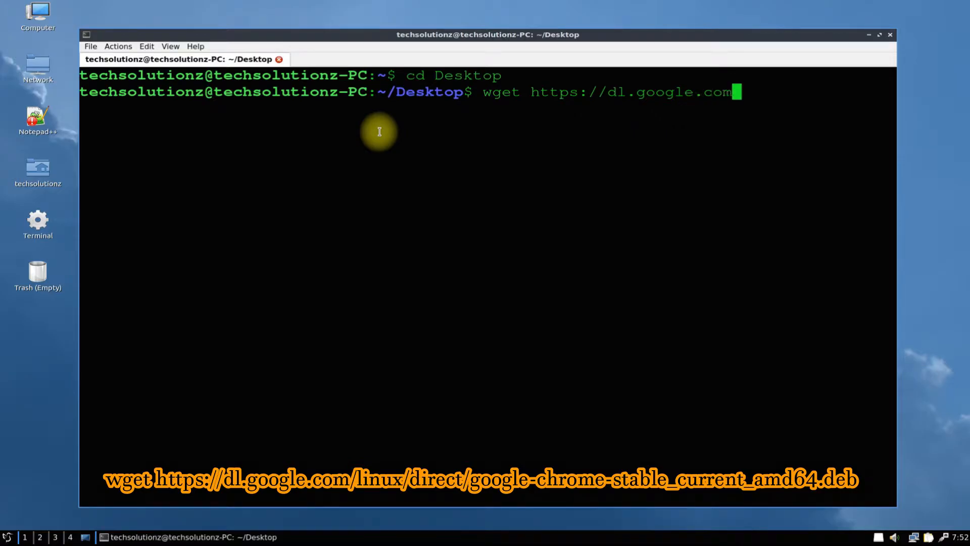
type("/l")
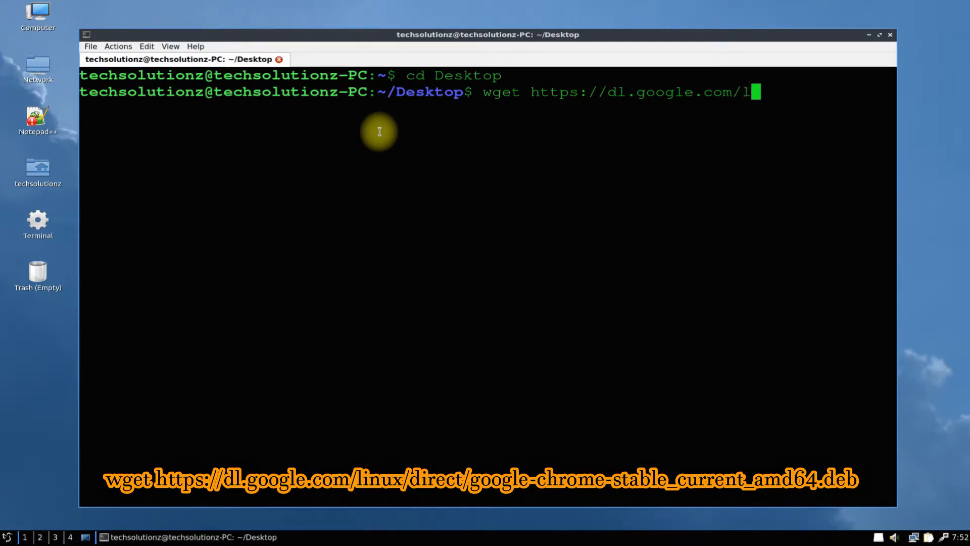
type("inux.")
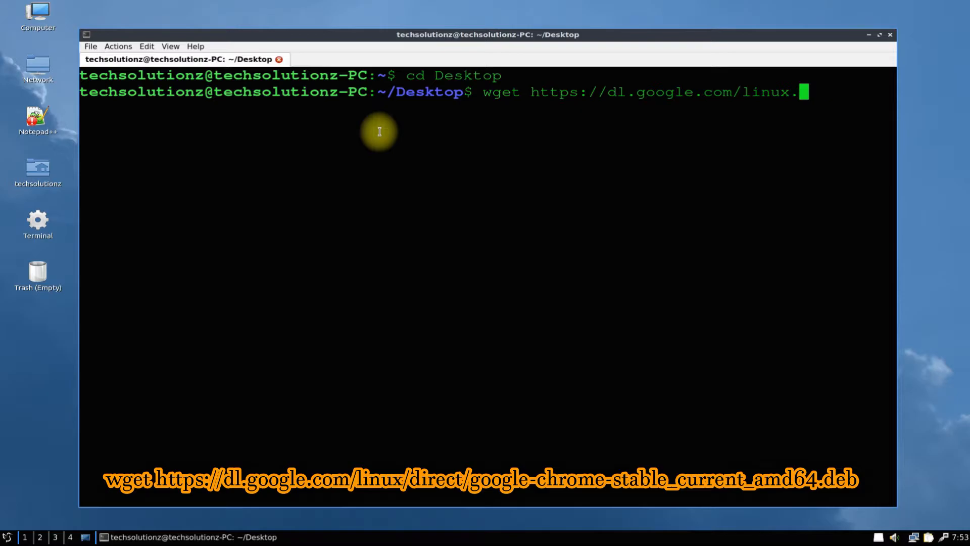
type("/driect")
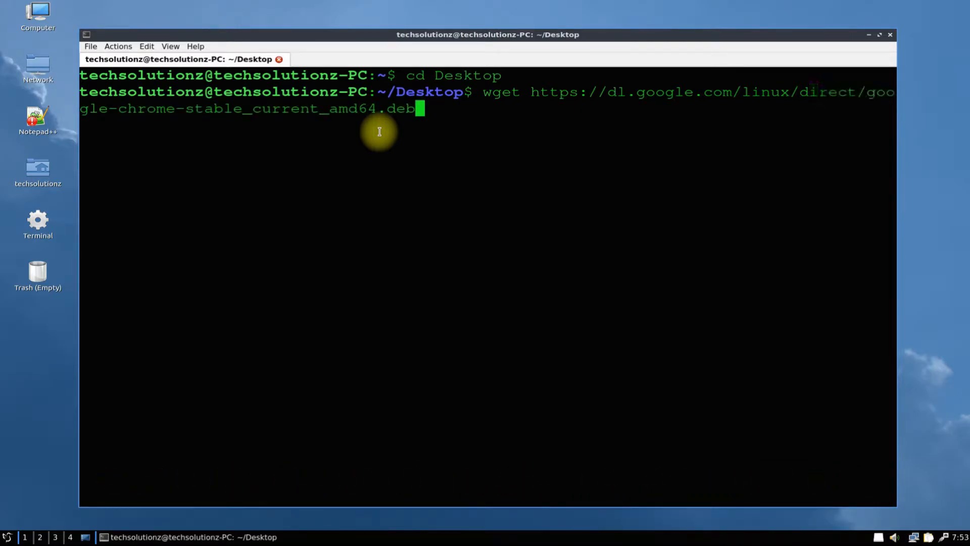
key("Return")
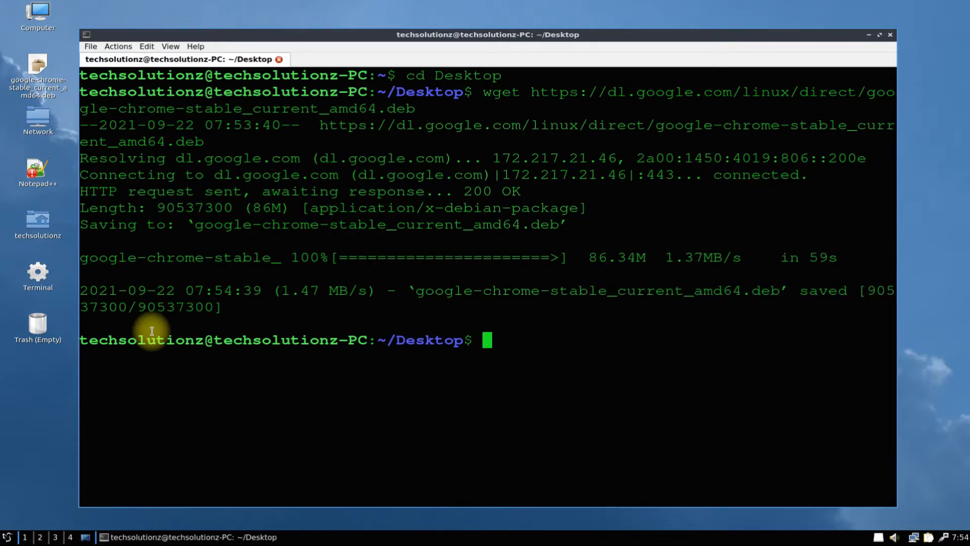
mouse_move(300, 373)
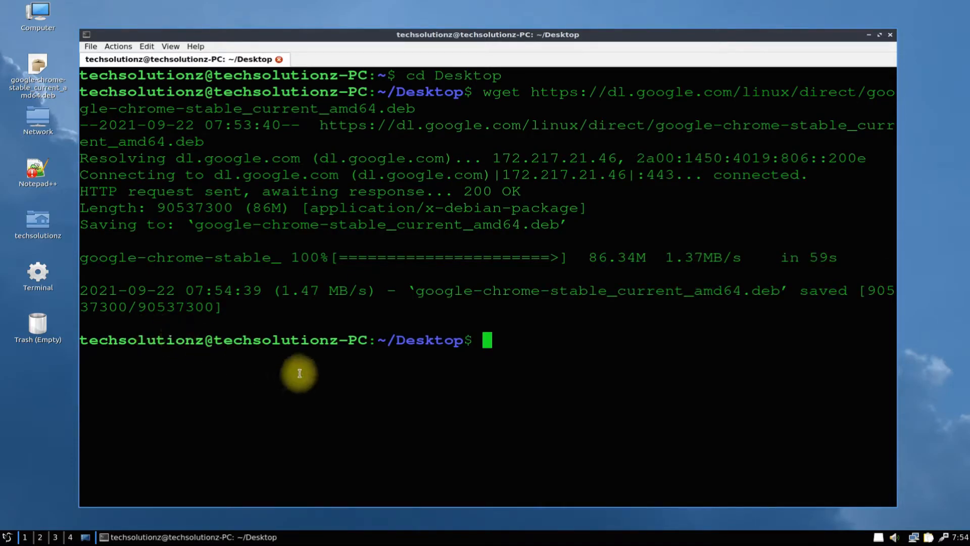
- Install ./google-chrome-stable_current_amd64.deb using sudo apt install
type("ls")
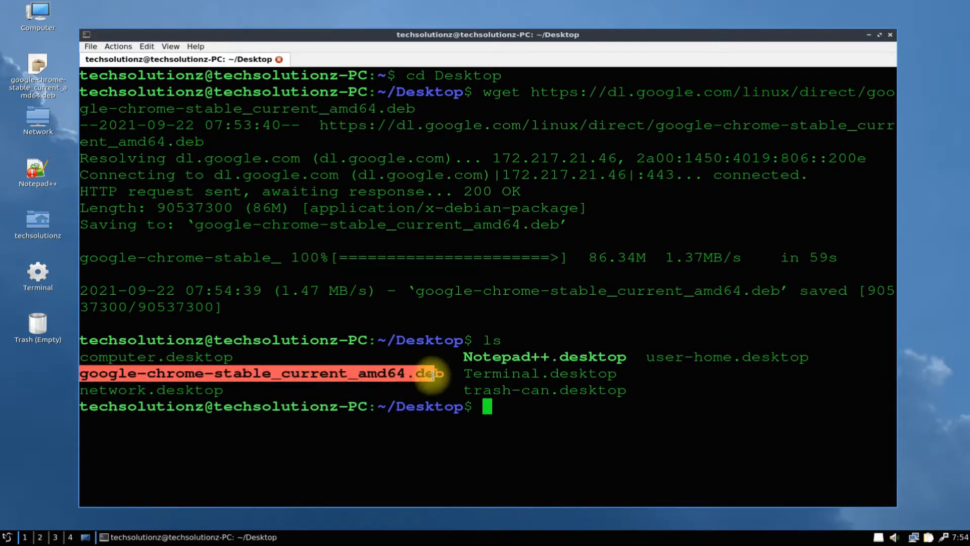
right_click(433, 373)
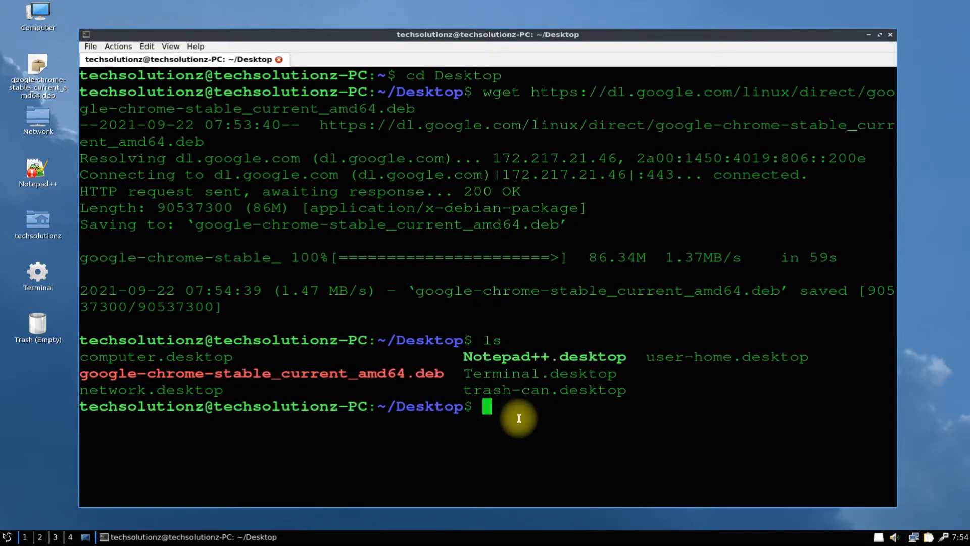
type("sudo apt")
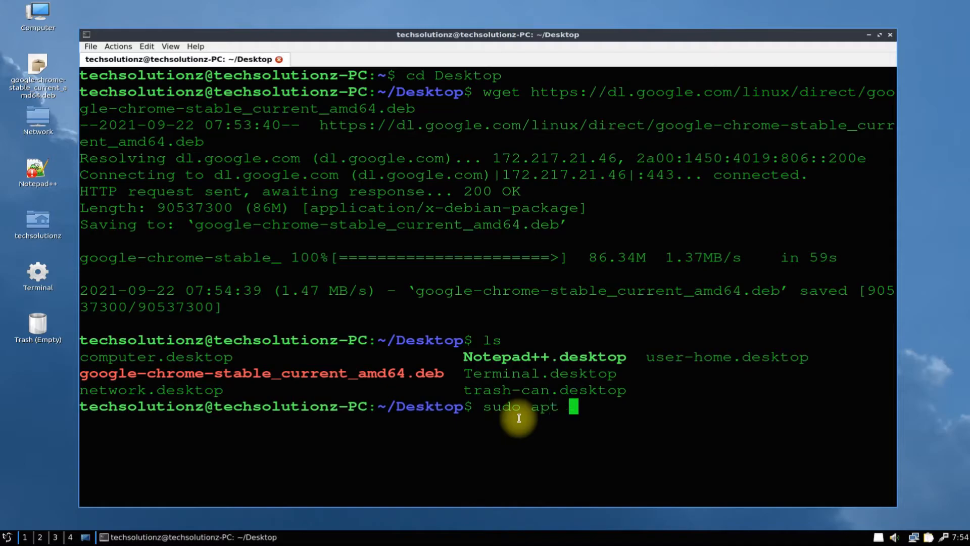
type("install")
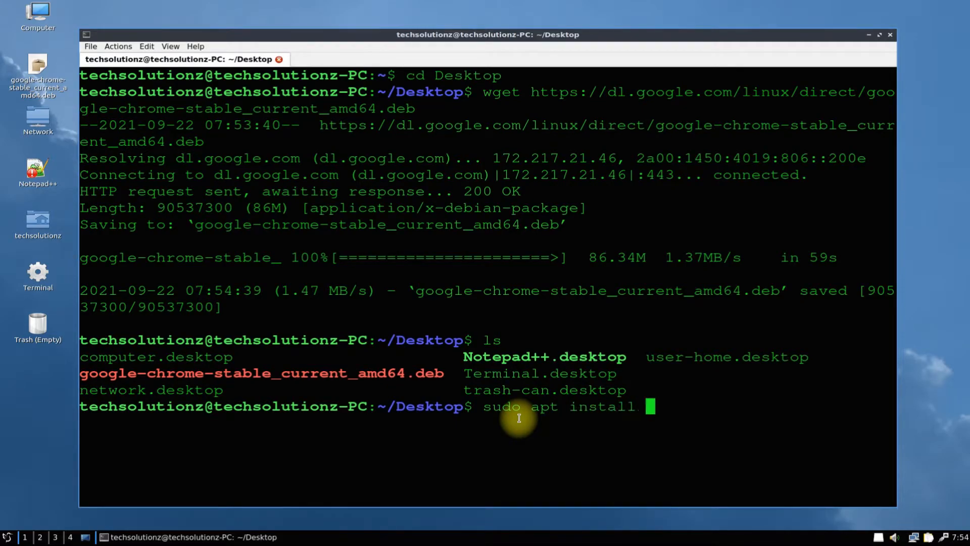
type("./")
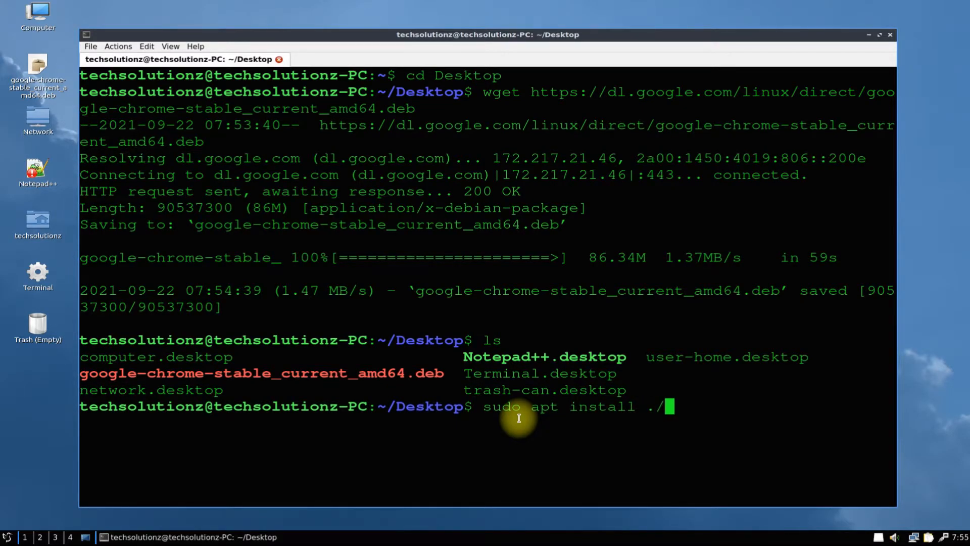
right_click(518, 418)
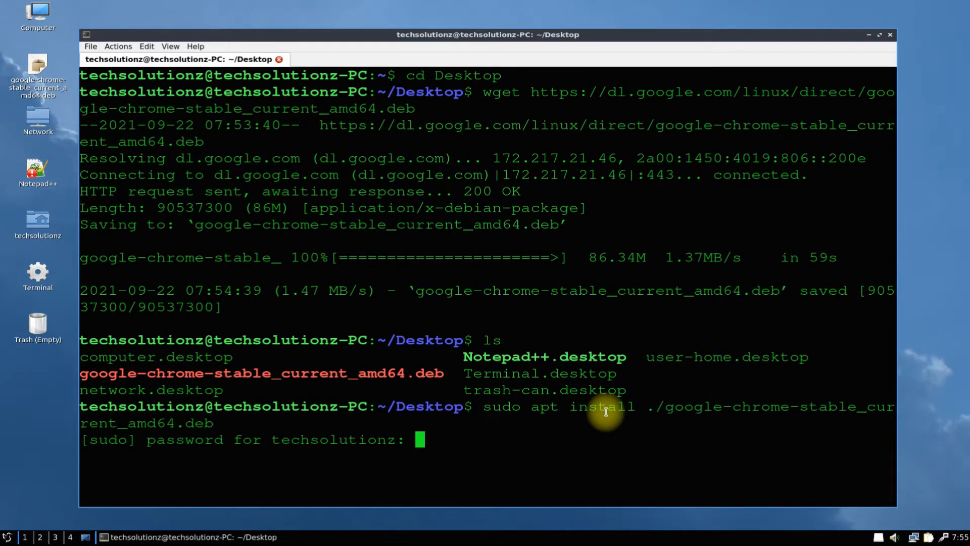
key("Return")
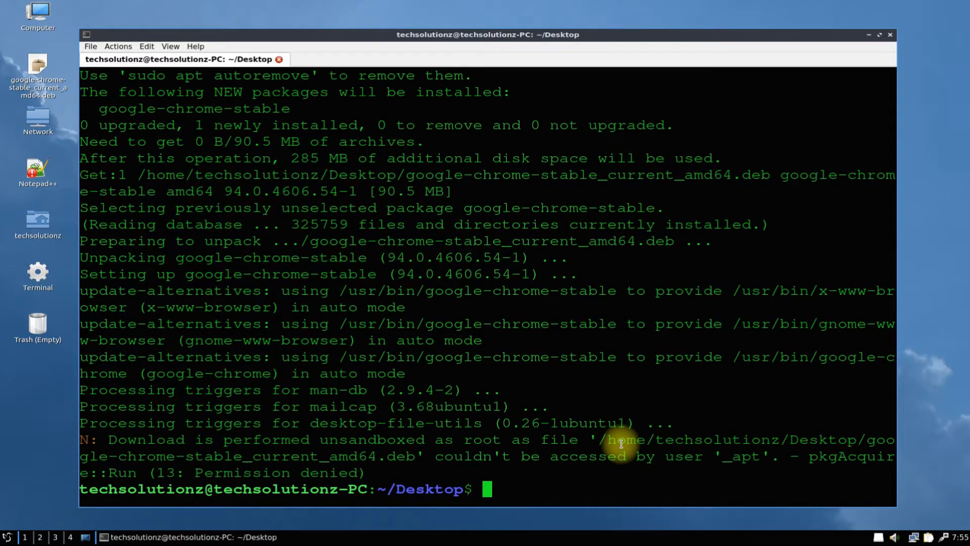
- Run google-chrome-stable to open Chrome's welcome page
type("goog")
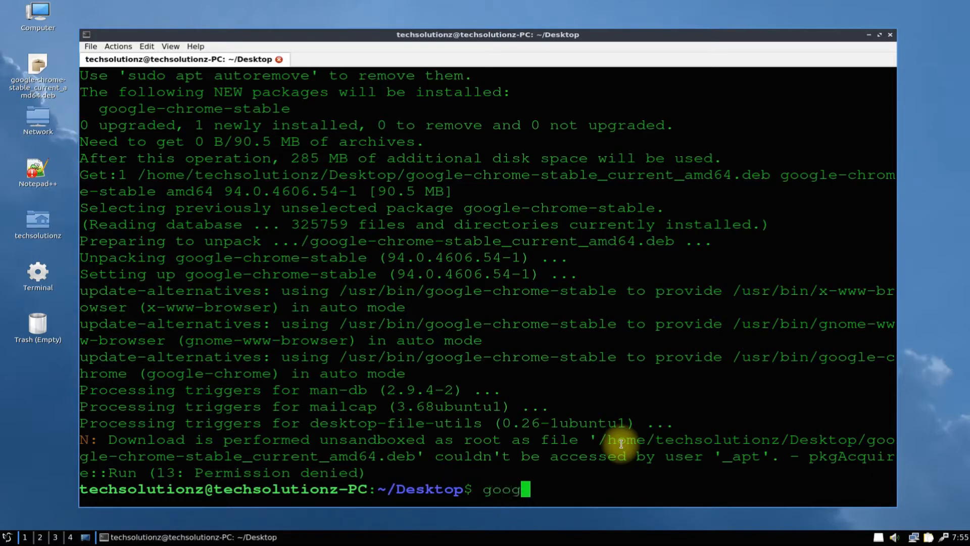
type("le-chrome-stable")
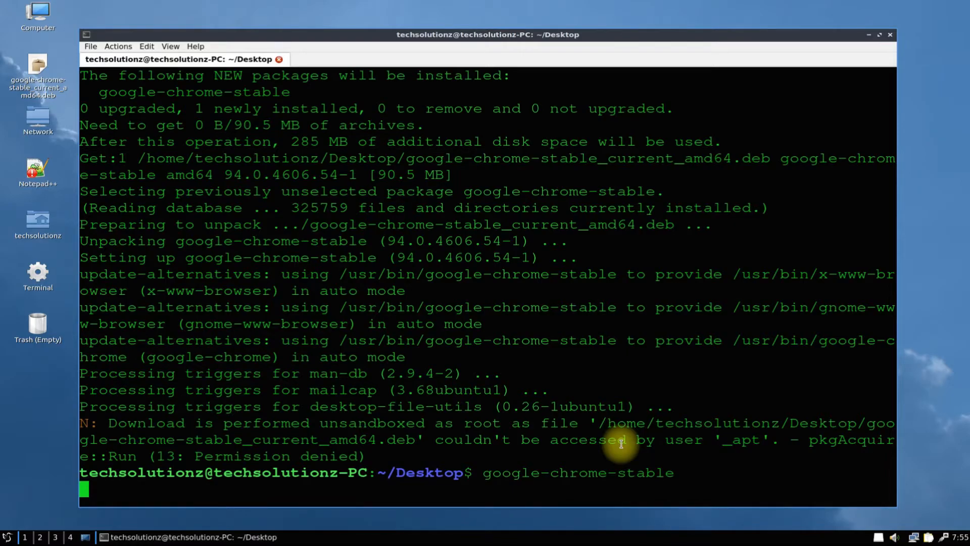
key("Return")
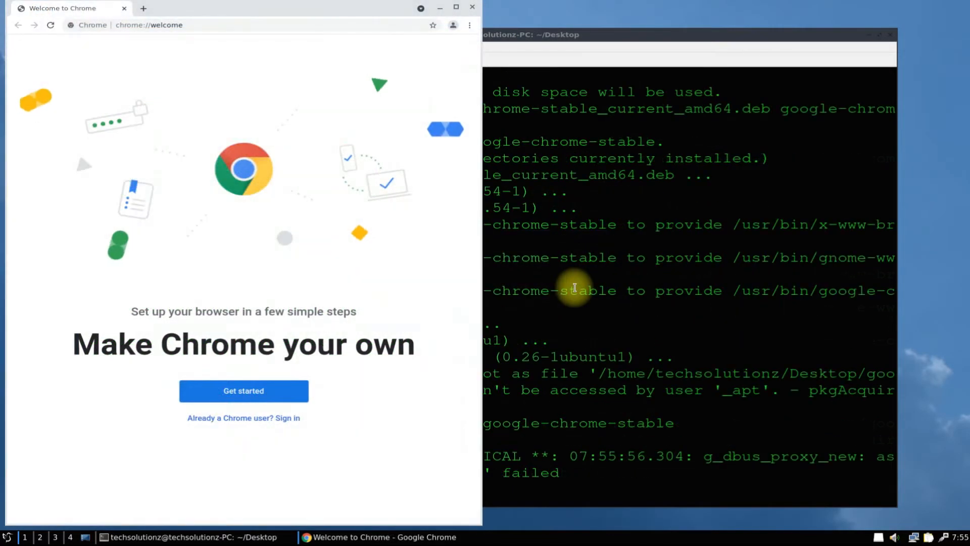
- Open About Google Chrome and select the 94.0.4606.54 version line
left_click(470, 25)
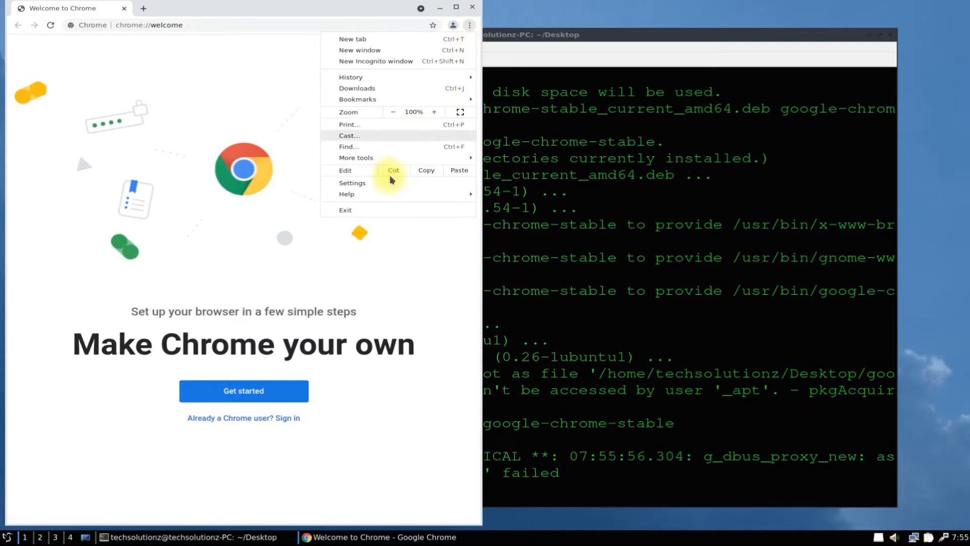
left_click(347, 194)
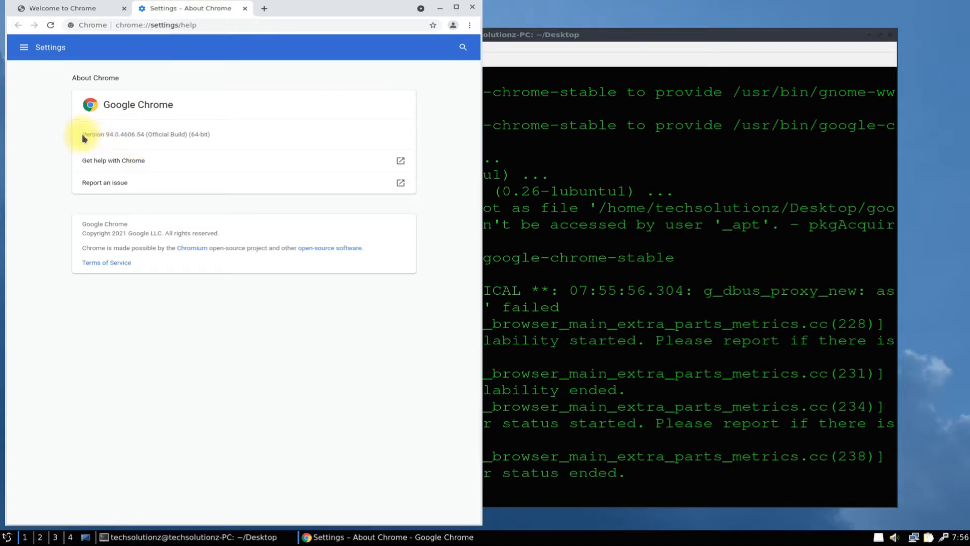
triple_click(146, 135)
type("clea")
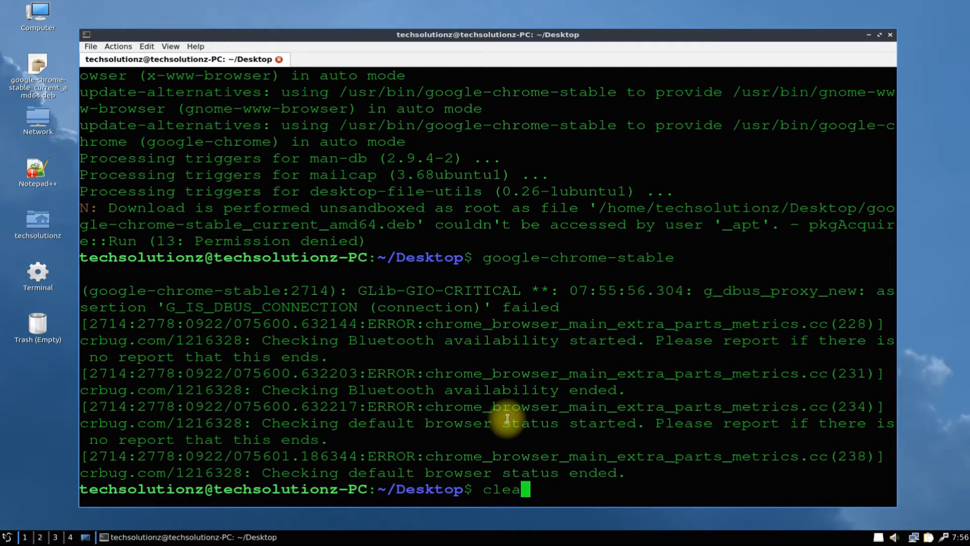
- Clear the screen and cat /etc/apt/sources.list.d/google-chrome.list
key("Return")
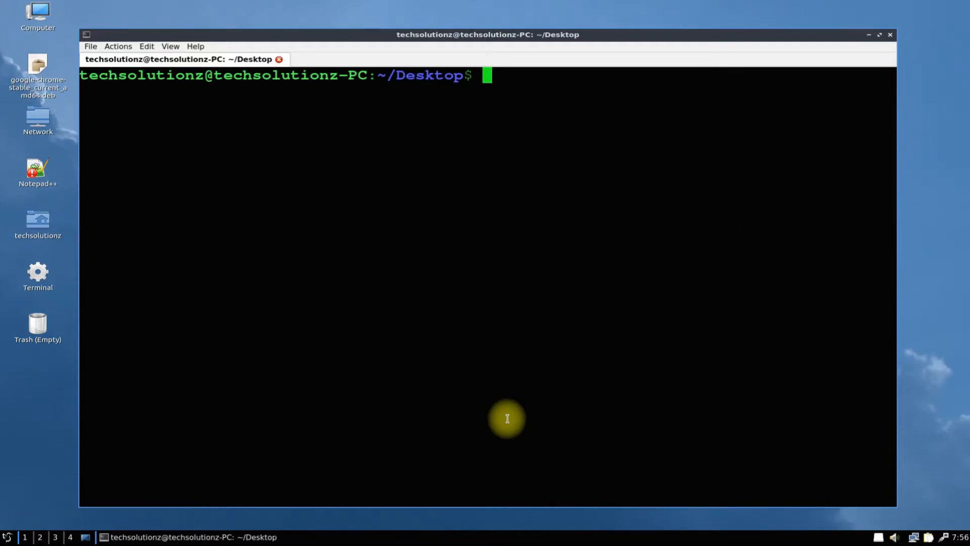
type("cat")
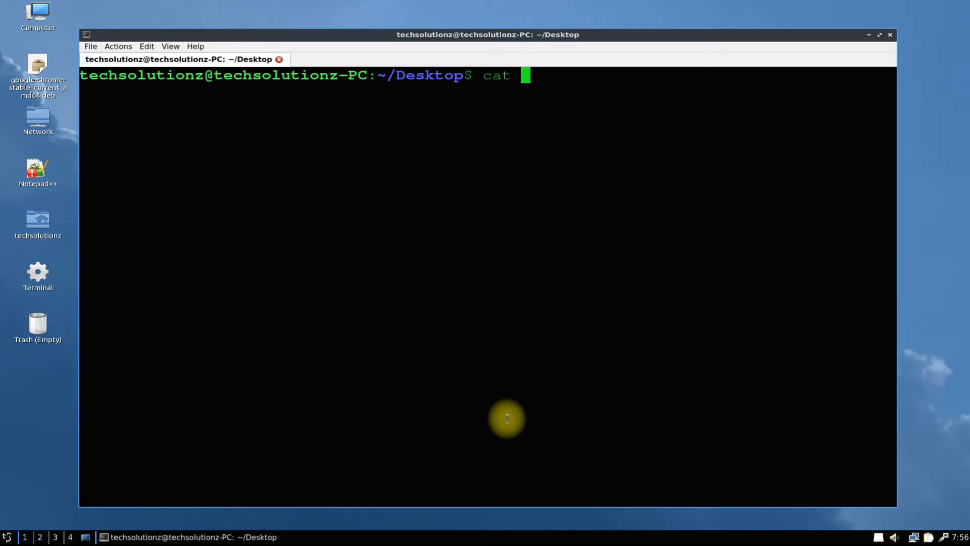
type("/etc/apt")
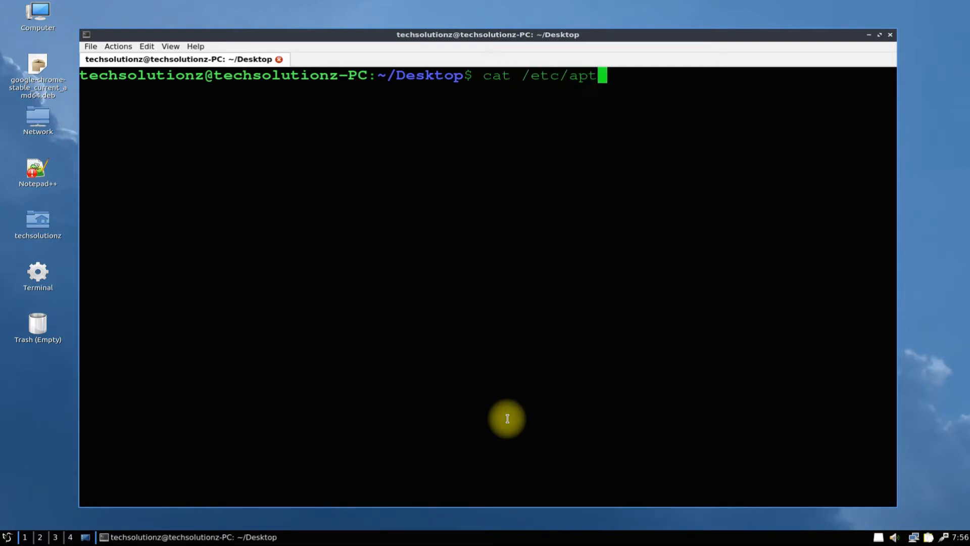
type("/sources;")
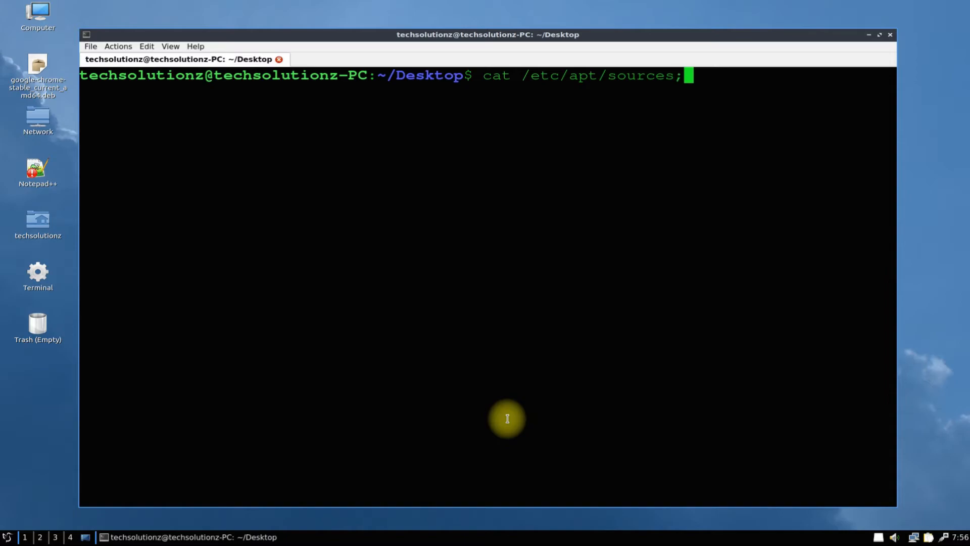
key("BackSpace")
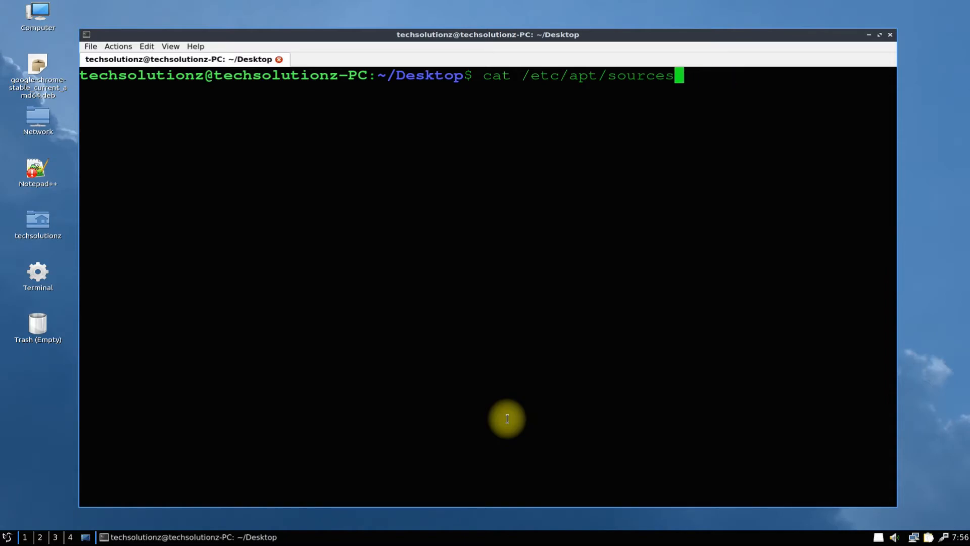
type(".list.d")
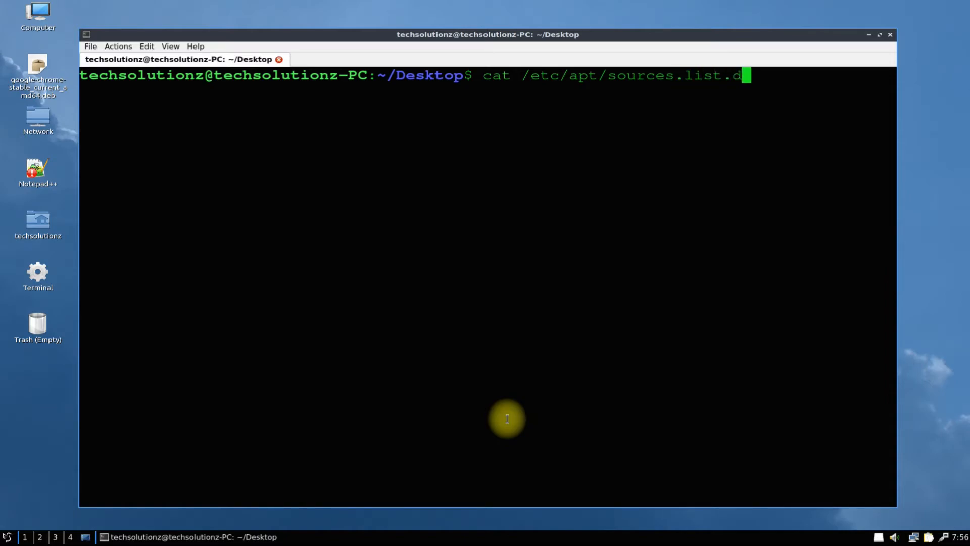
type("/google")
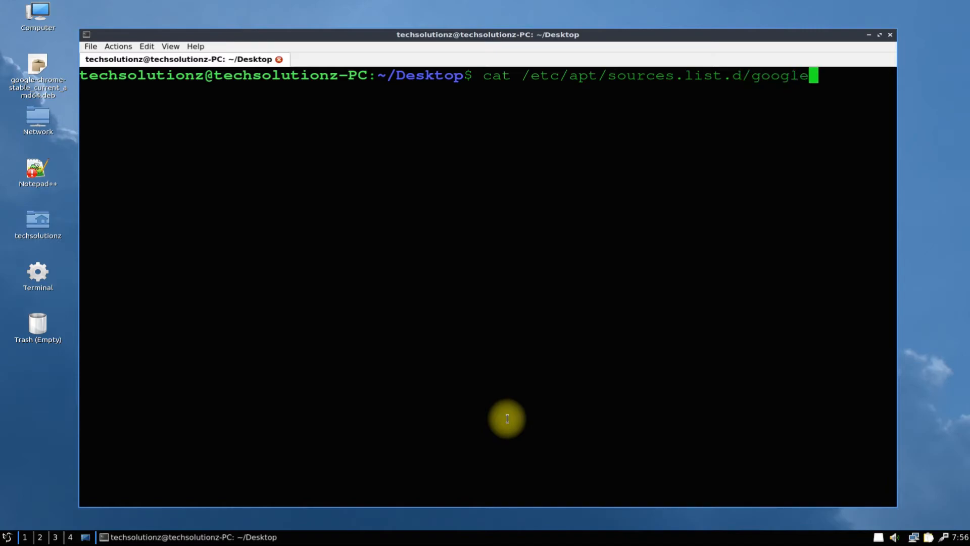
type("-chrome")
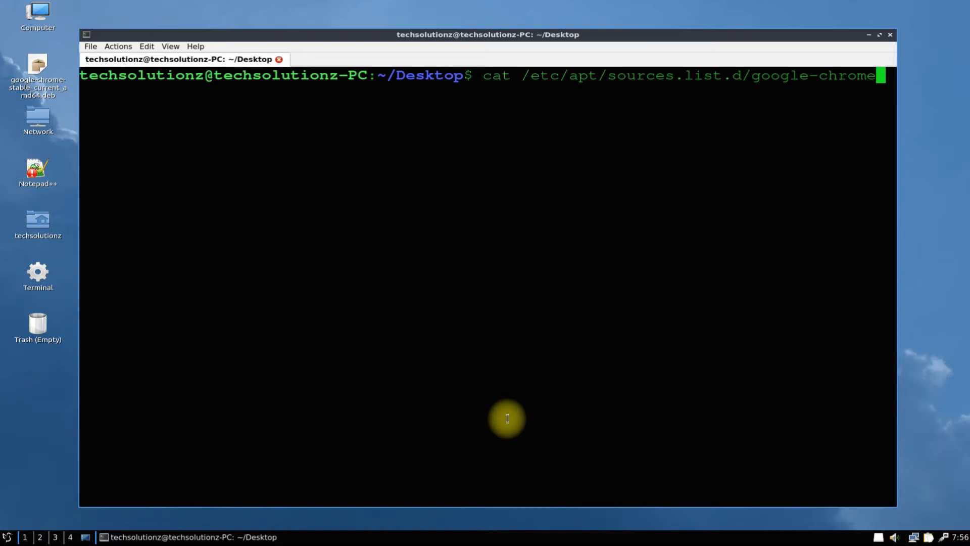
key("Return")
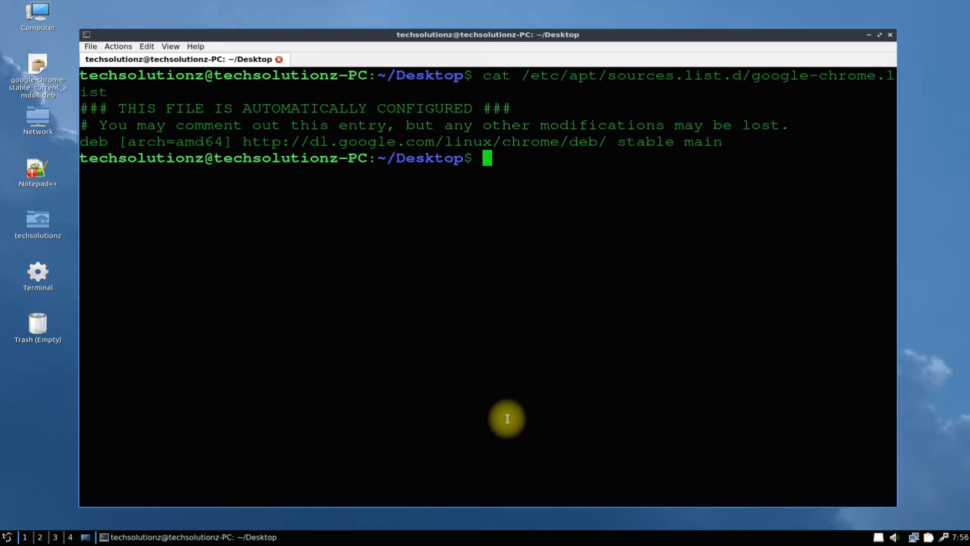
mouse_move(736, 175)
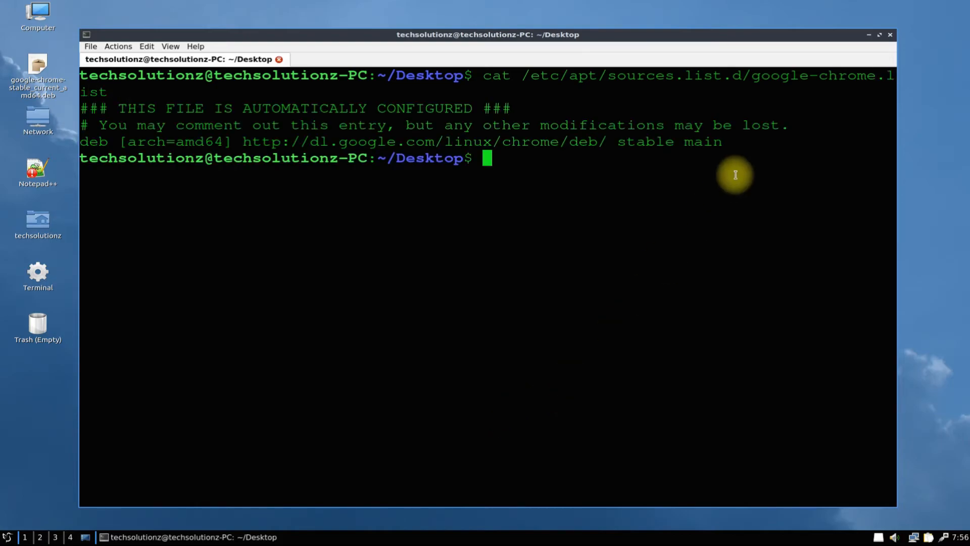
mouse_move(729, 142)
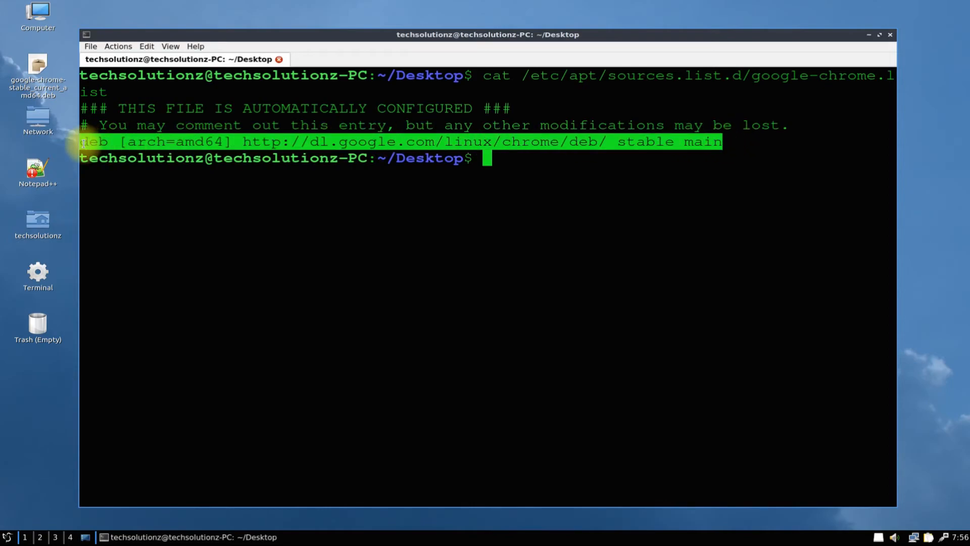
mouse_move(394, 254)
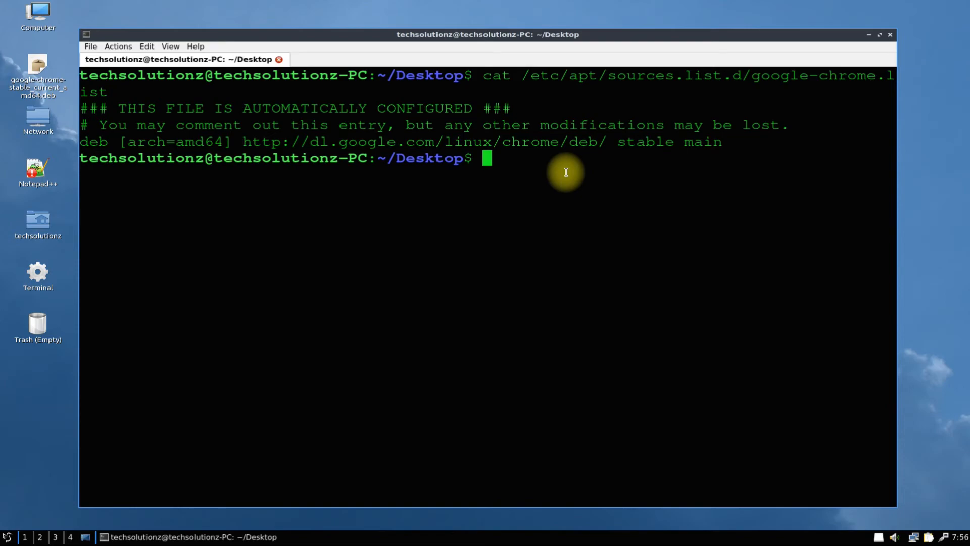
- Run sudo apt update to fetch all package lists
type("sudo apt")
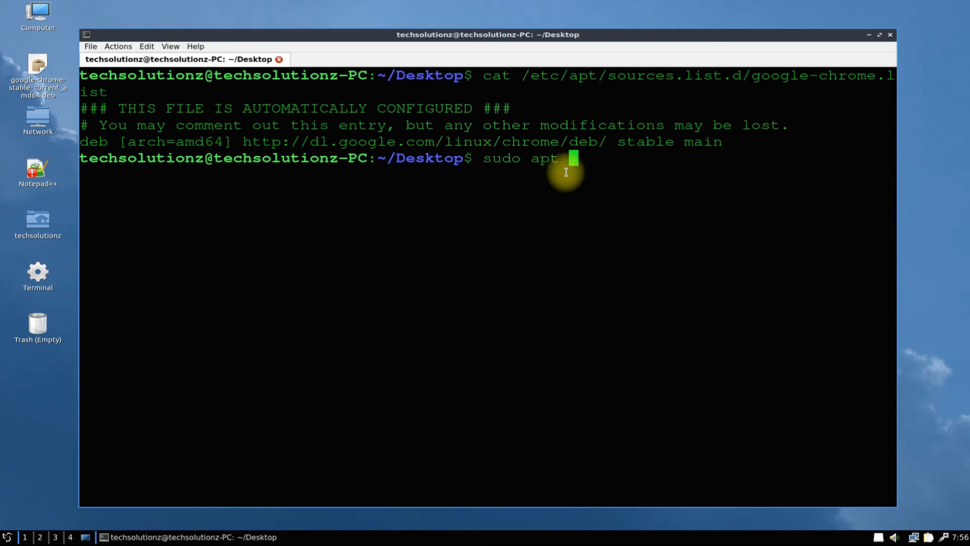
key("Return")
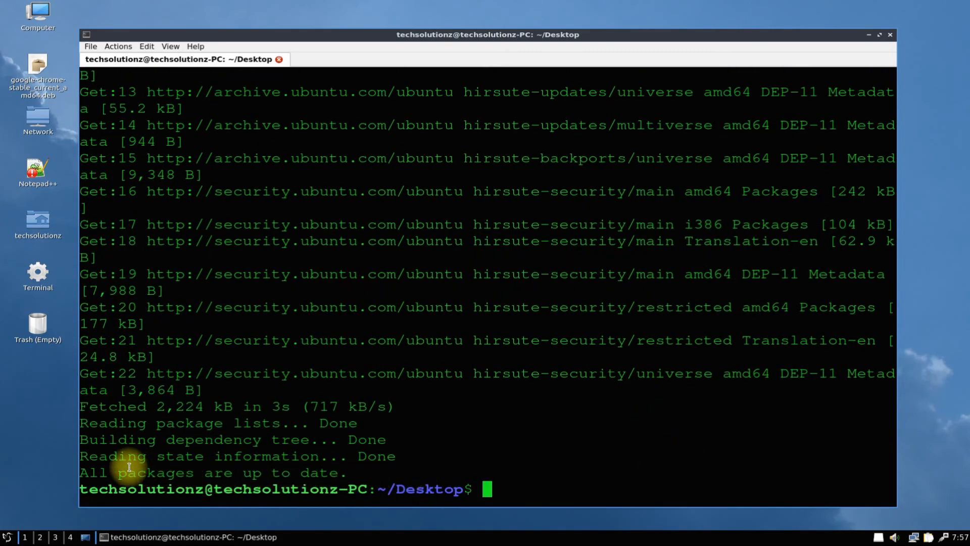
mouse_move(546, 492)
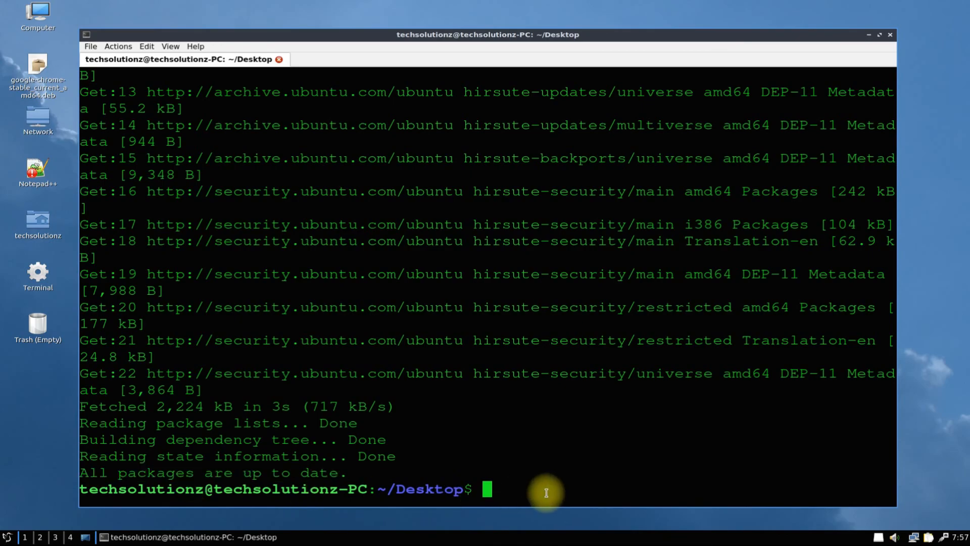